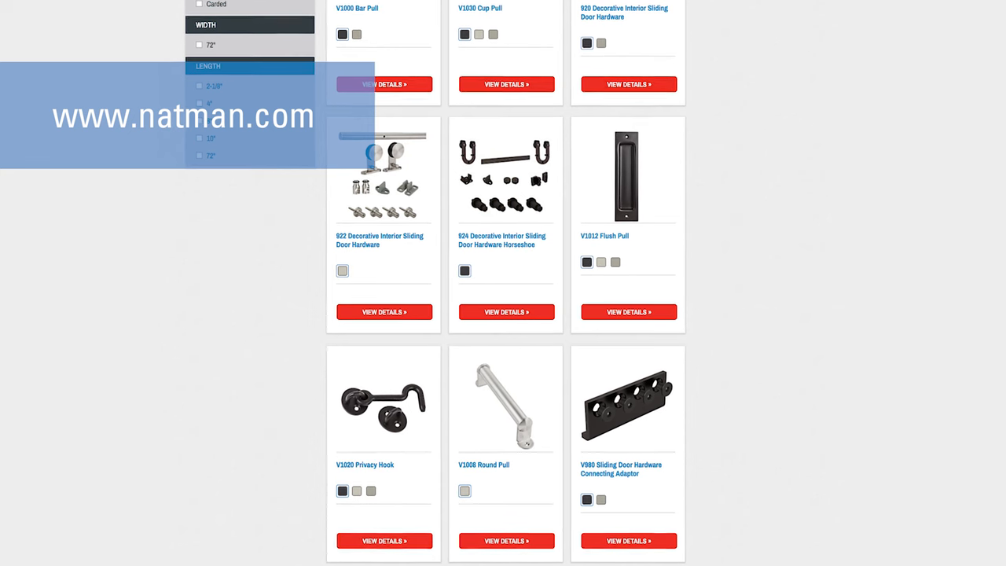
{"action": "scroll", "scroll_direction": "up", "scroll_amount": 3}
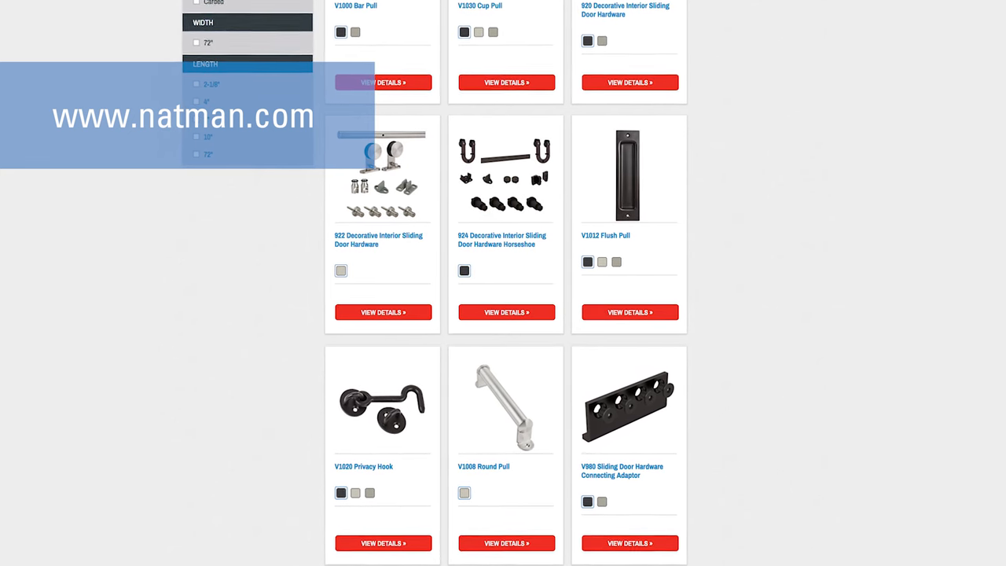